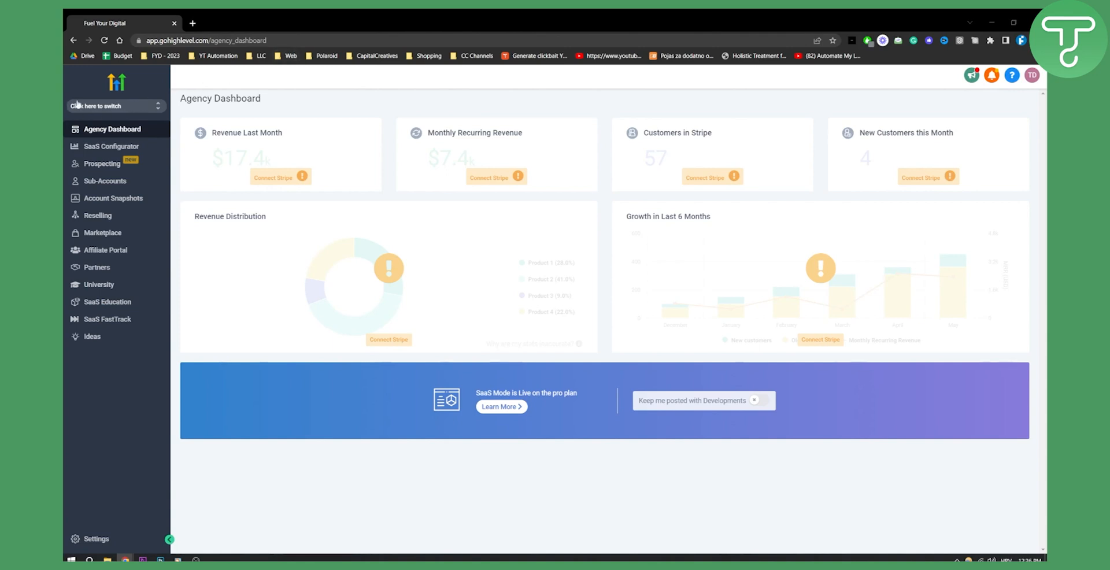
- Open the sub-account switcher listing Gold's Gym and Real Estate
{"action": "left_click", "coordinate": [111, 106]}
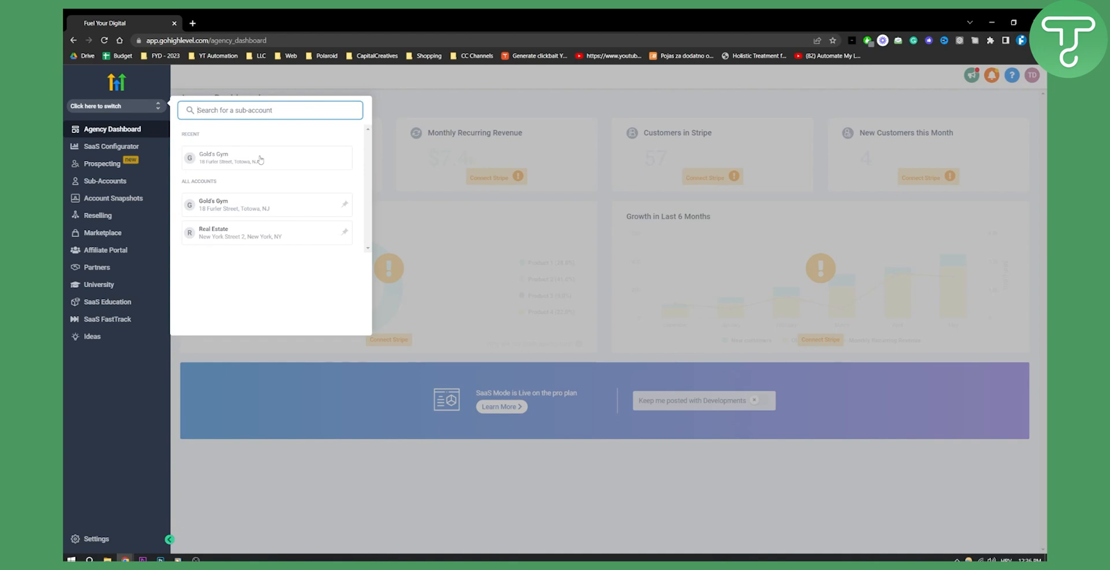
{"action": "mouse_move", "coordinate": [252, 141]}
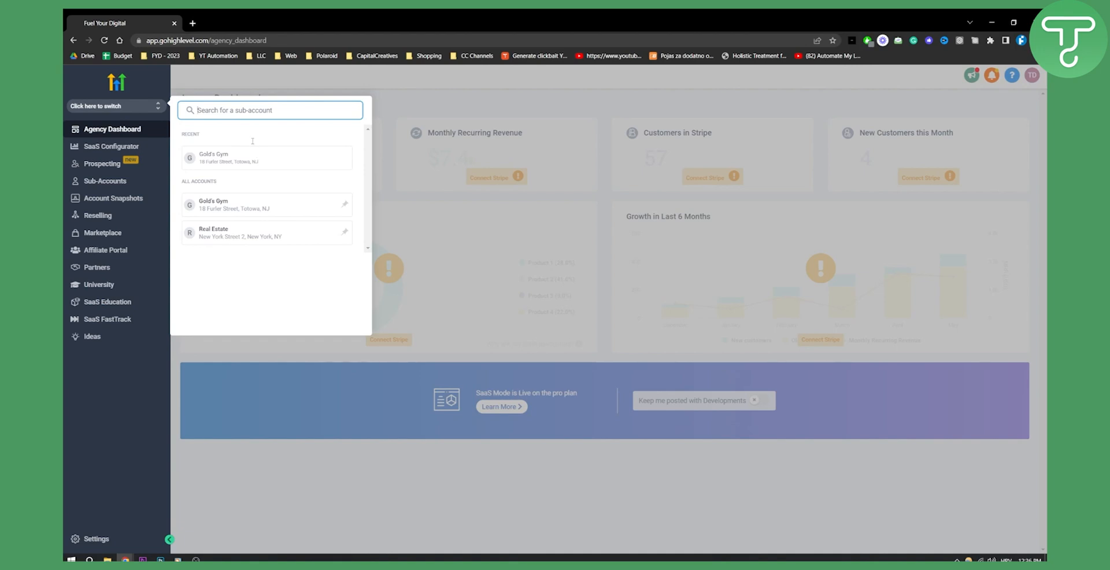
{"action": "mouse_move", "coordinate": [208, 236]}
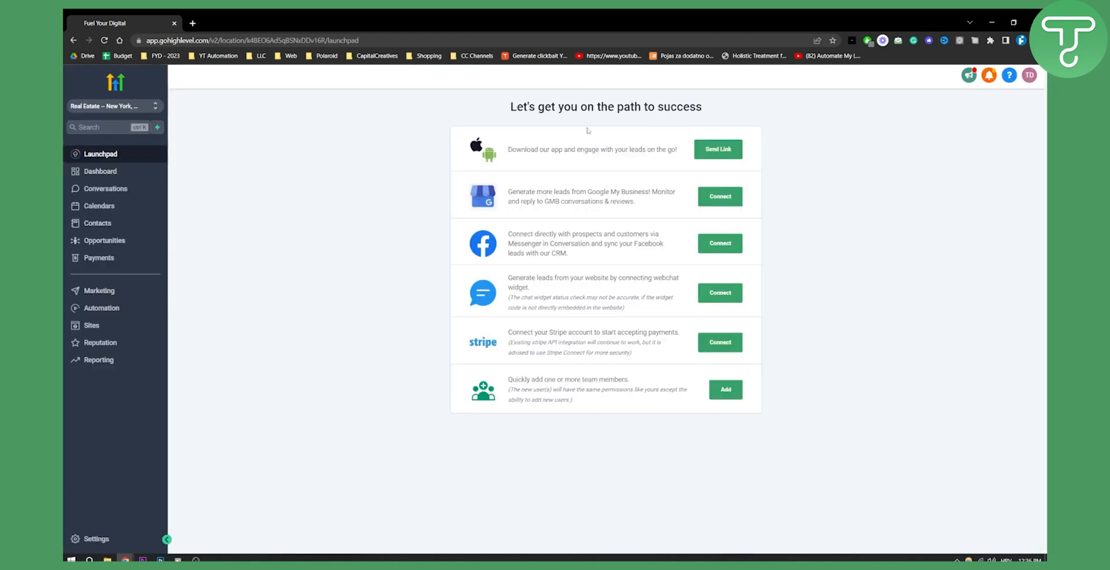
{"action": "mouse_move", "coordinate": [782, 262]}
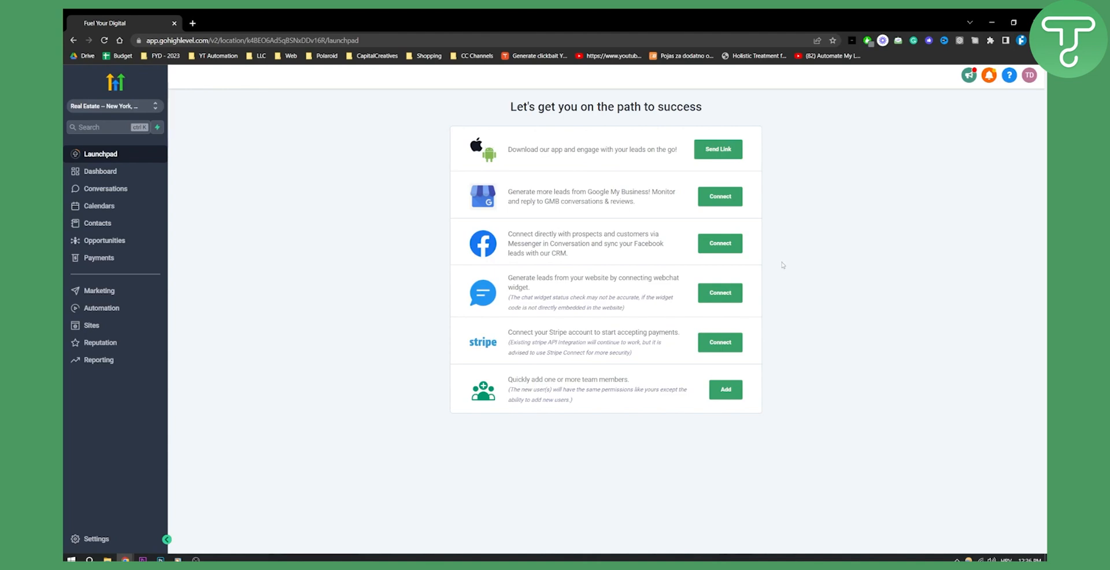
{"action": "mouse_move", "coordinate": [99, 258]}
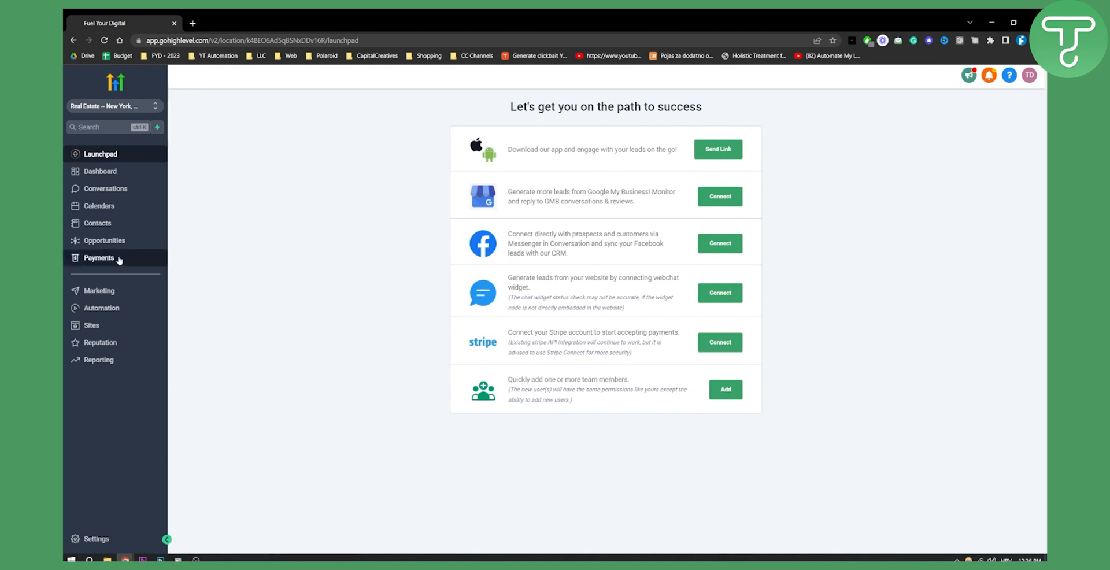
- Go to Payments and view the empty Recurring Templates invoice page
{"action": "left_click", "coordinate": [99, 257]}
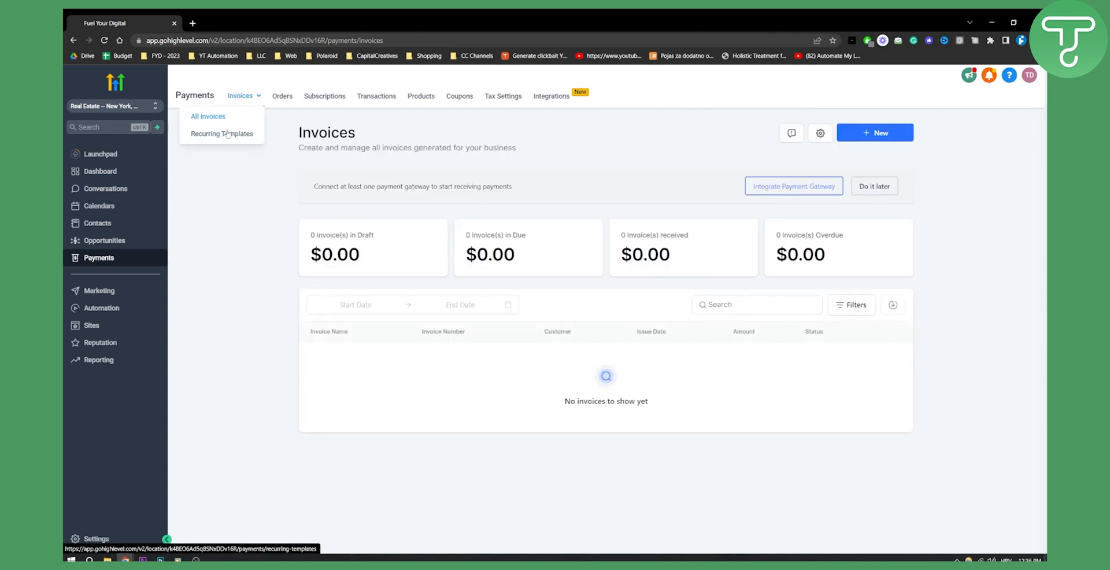
{"action": "mouse_move", "coordinate": [222, 133]}
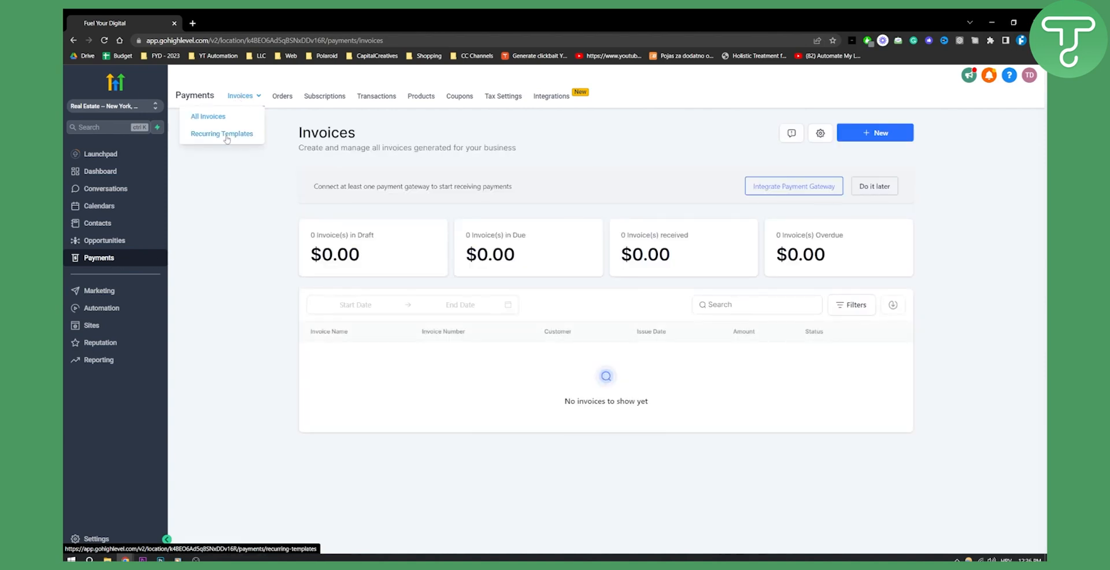
{"action": "left_click", "coordinate": [222, 133]}
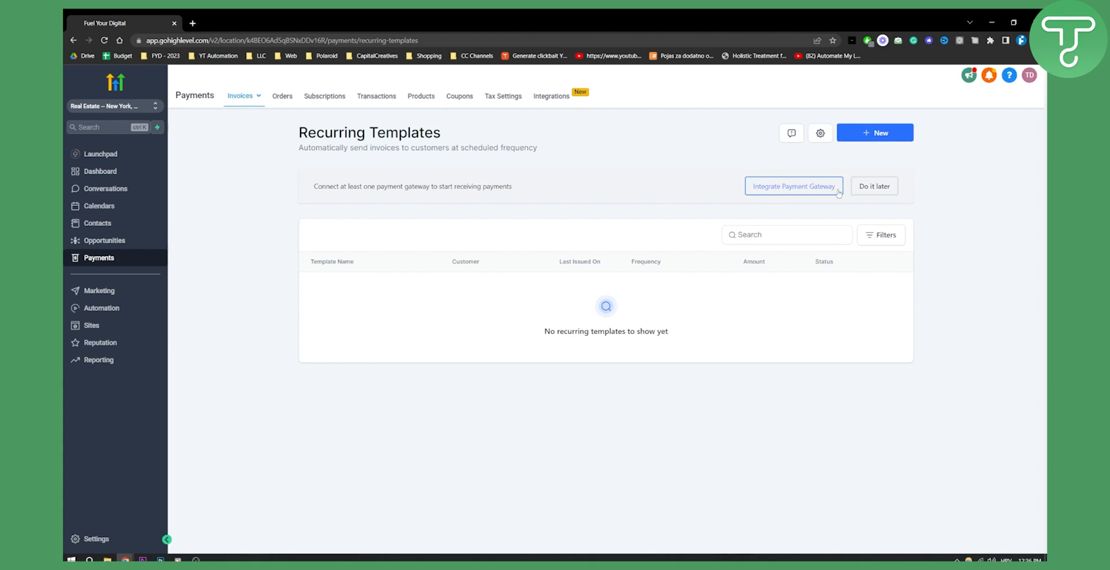
{"action": "mouse_move", "coordinate": [805, 186]}
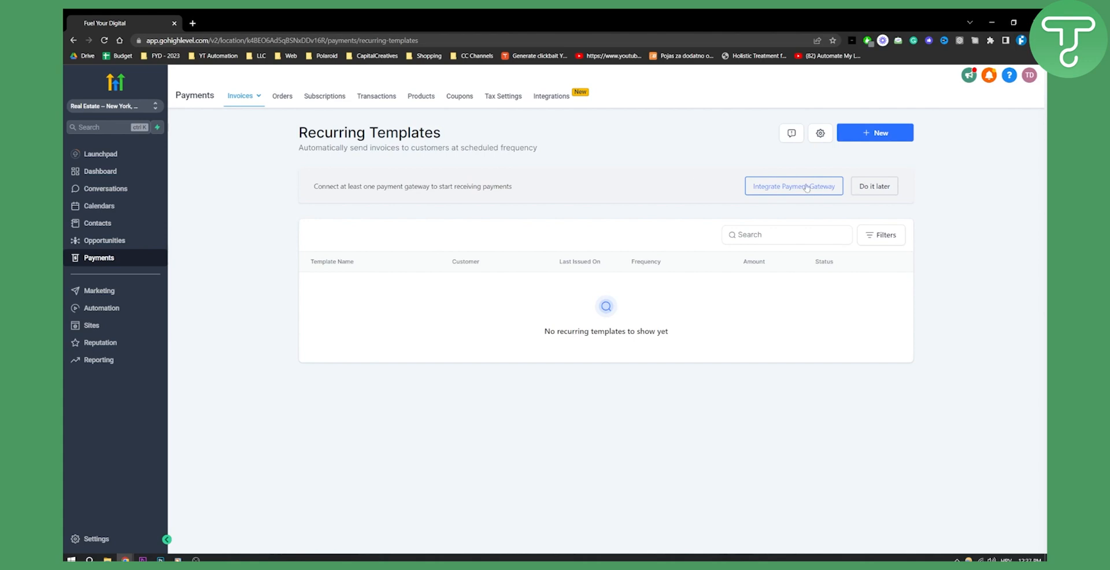
- Browse the NMI, Authorize.net and Stripe gateway integrations, then return to Invoices
{"action": "left_click", "coordinate": [794, 186]}
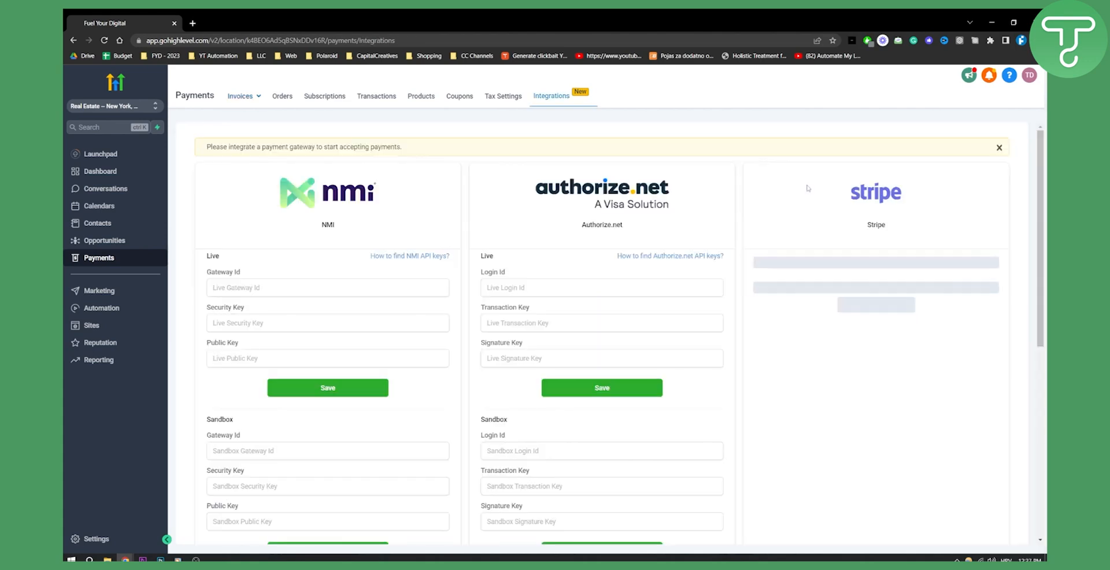
{"action": "scroll", "scroll_direction": "down", "scroll_amount": 3}
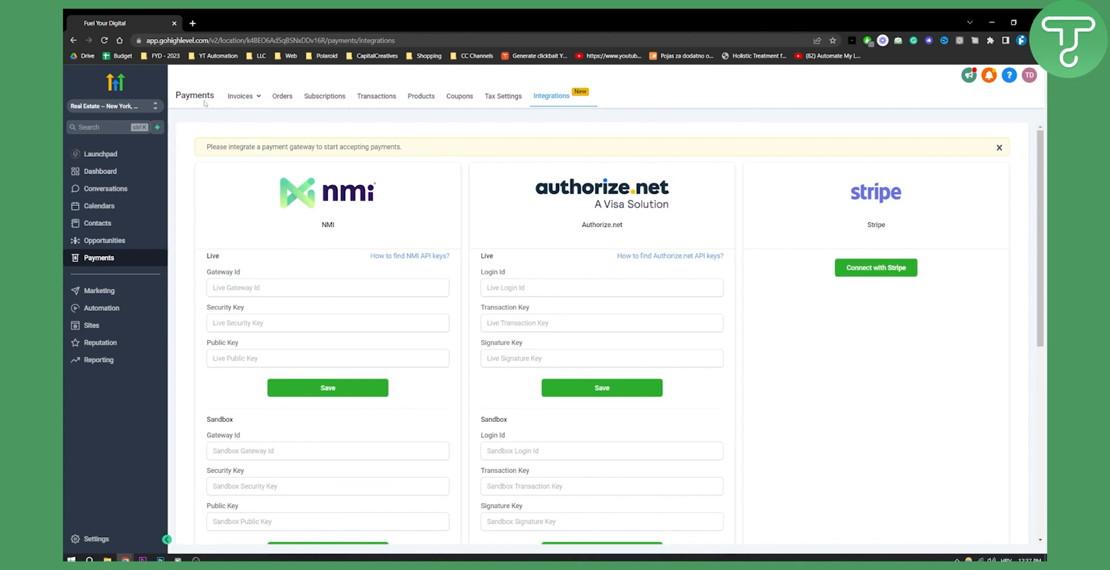
{"action": "left_click", "coordinate": [240, 95]}
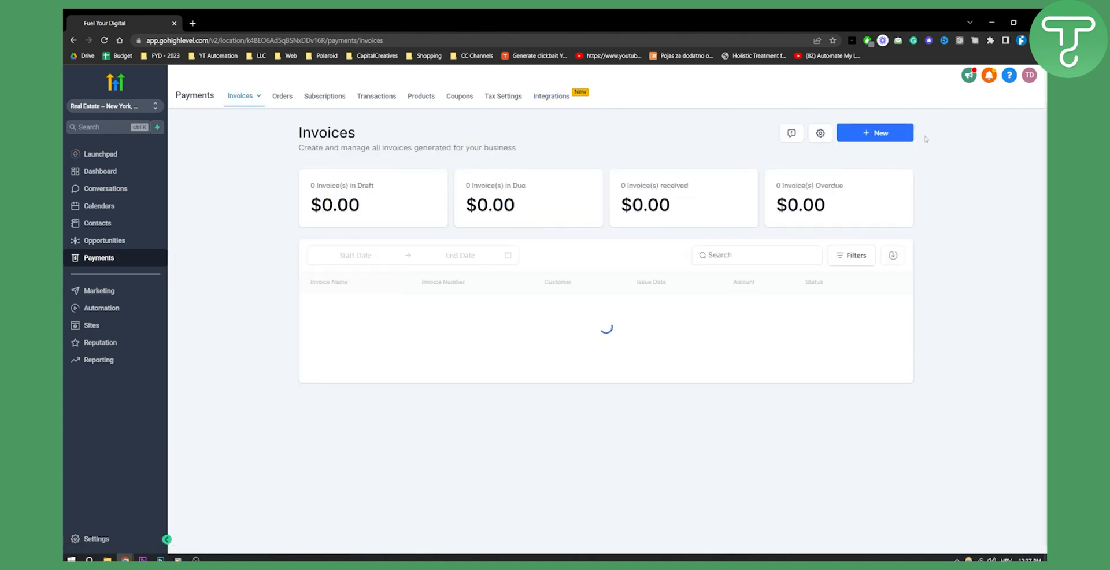
- Open the + New menu offering New Invoice or New Recurring Template
{"action": "left_click", "coordinate": [875, 133]}
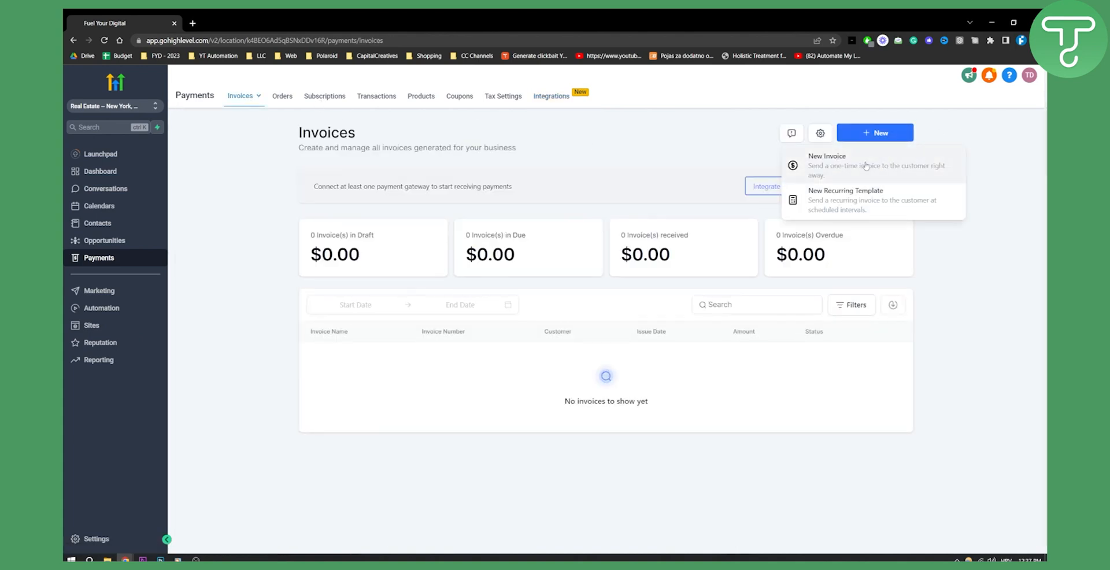
{"action": "mouse_move", "coordinate": [834, 208]}
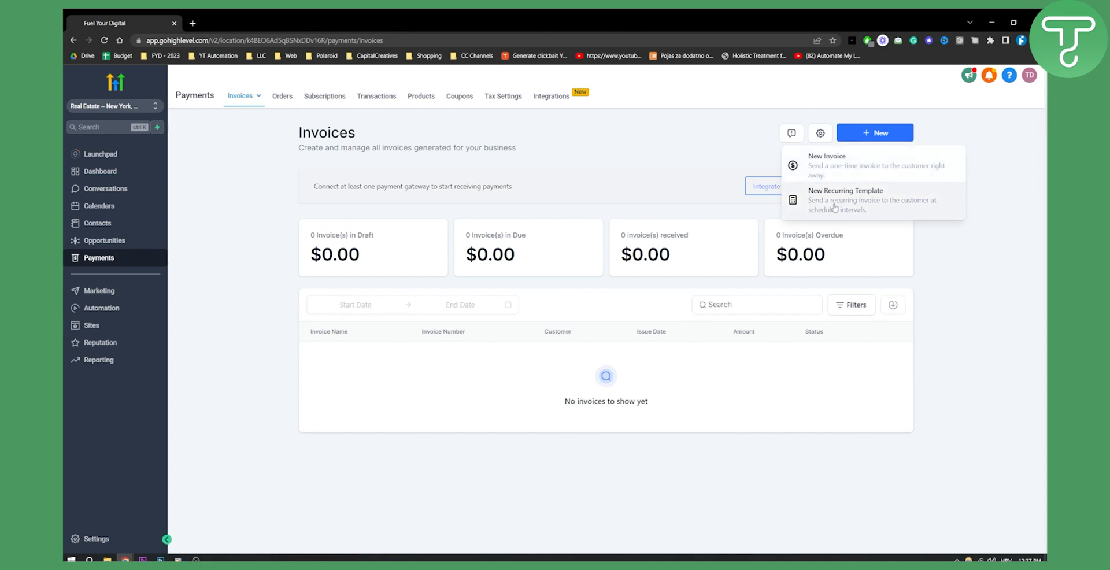
{"action": "mouse_move", "coordinate": [847, 209]}
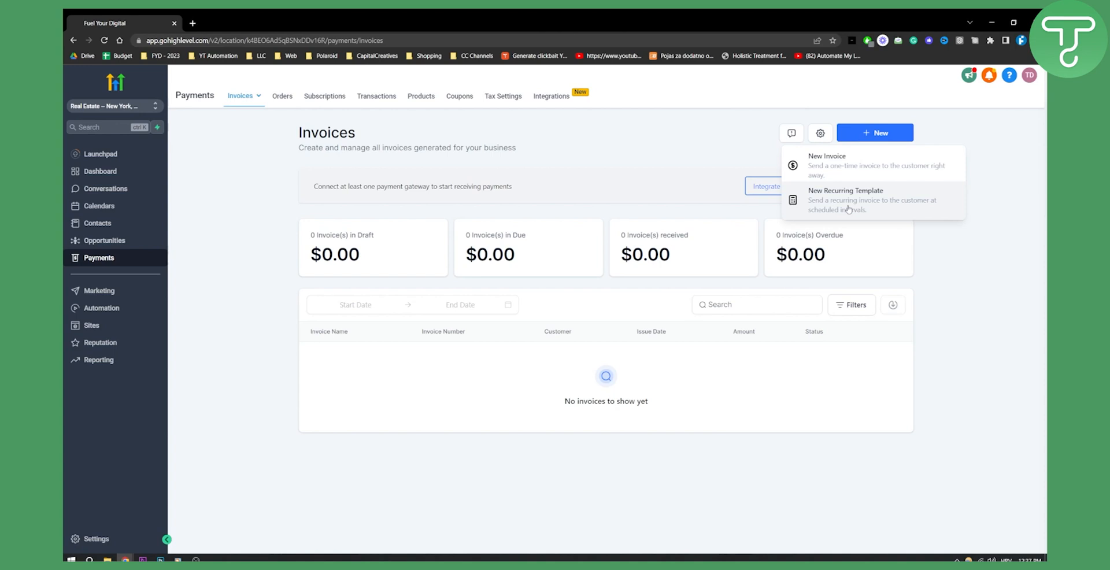
{"action": "mouse_move", "coordinate": [849, 176]}
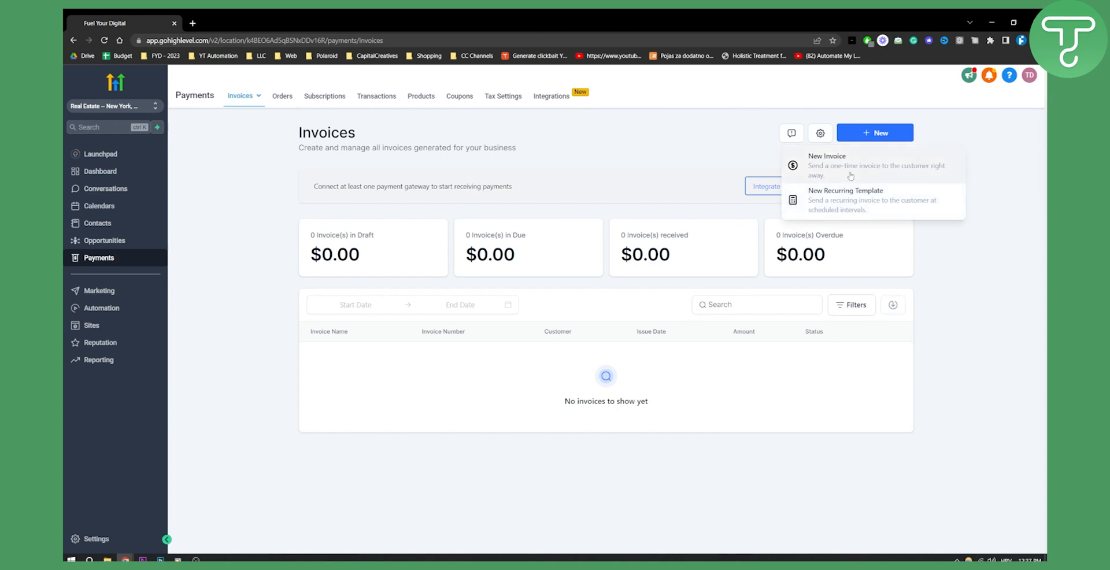
{"action": "mouse_move", "coordinate": [843, 178]}
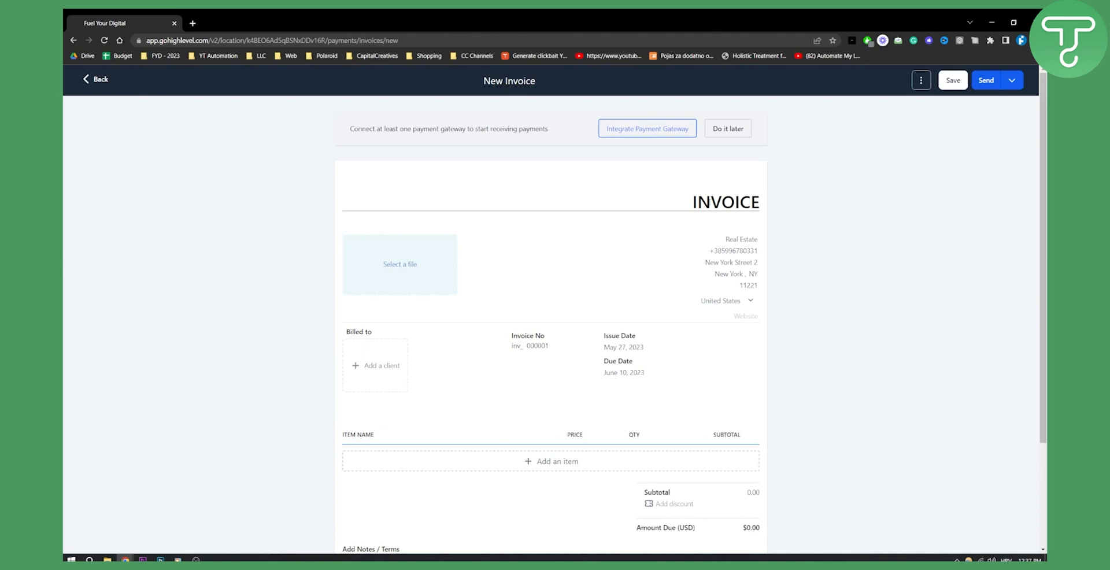
- Preview the add-item product chooser, cancel it, and go back to Invoices
{"action": "scroll", "scroll_direction": "down", "scroll_amount": 3}
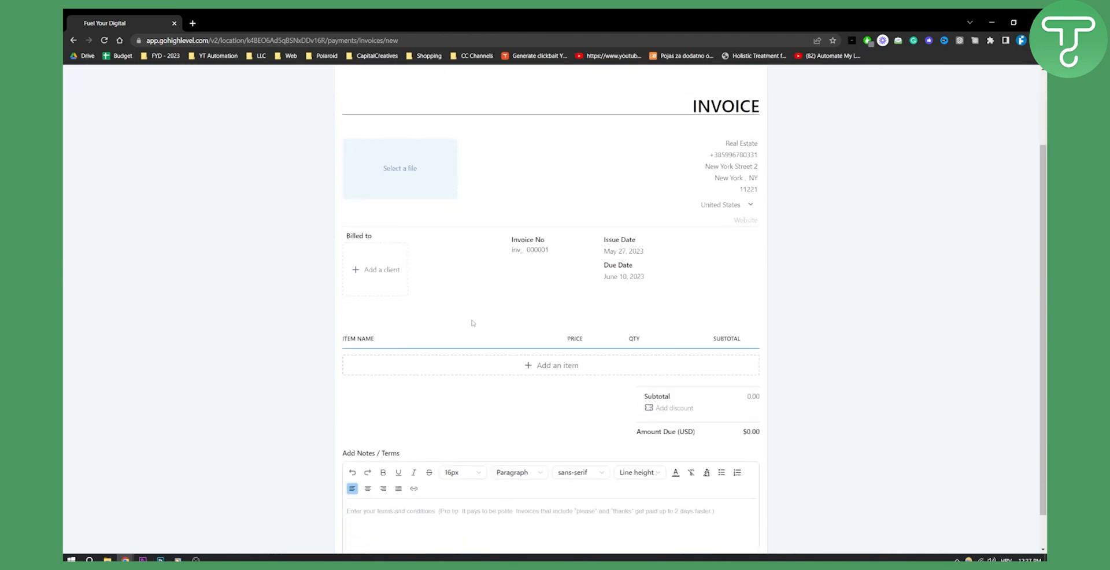
{"action": "left_click", "coordinate": [556, 365]}
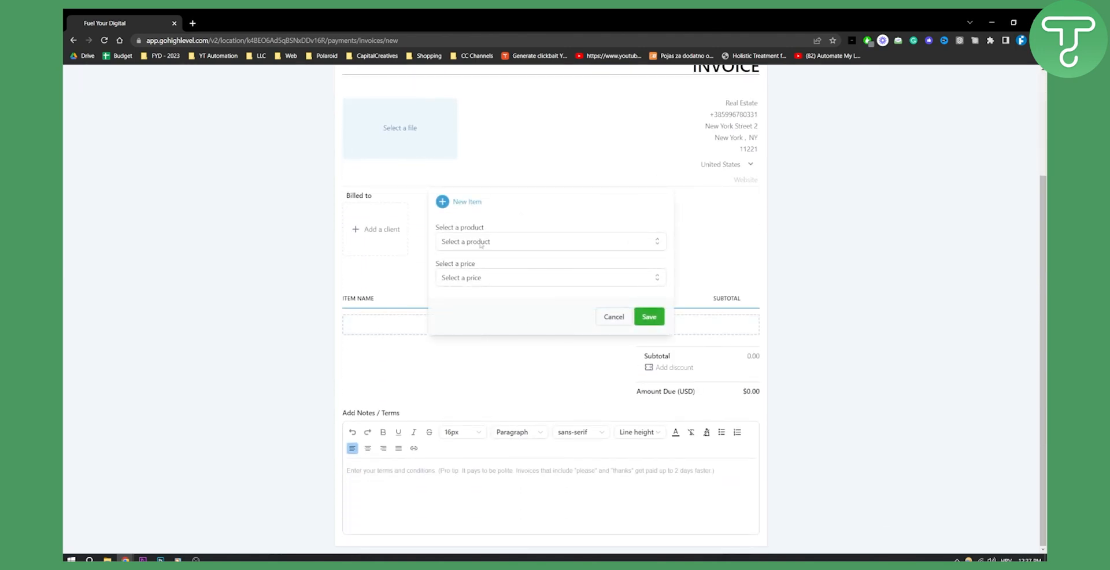
{"action": "left_click", "coordinate": [549, 277]}
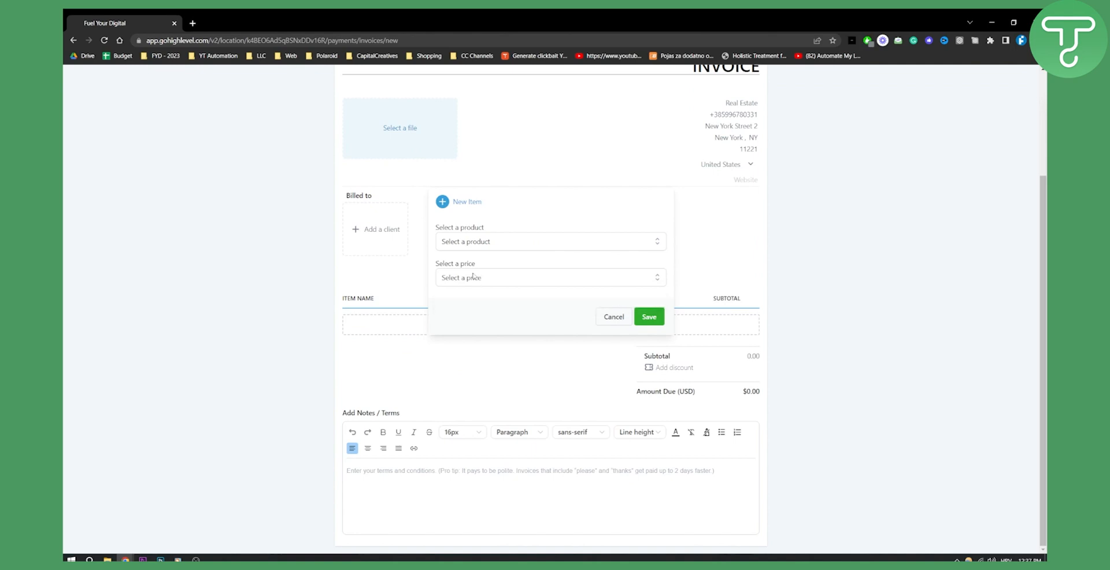
{"action": "left_click", "coordinate": [613, 317]}
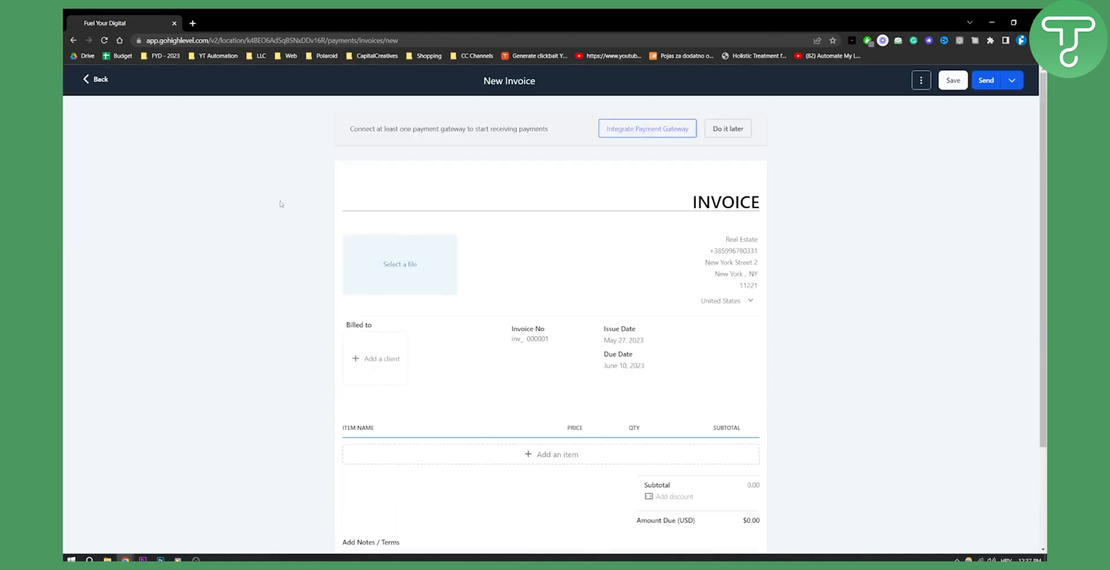
{"action": "left_click", "coordinate": [95, 79]}
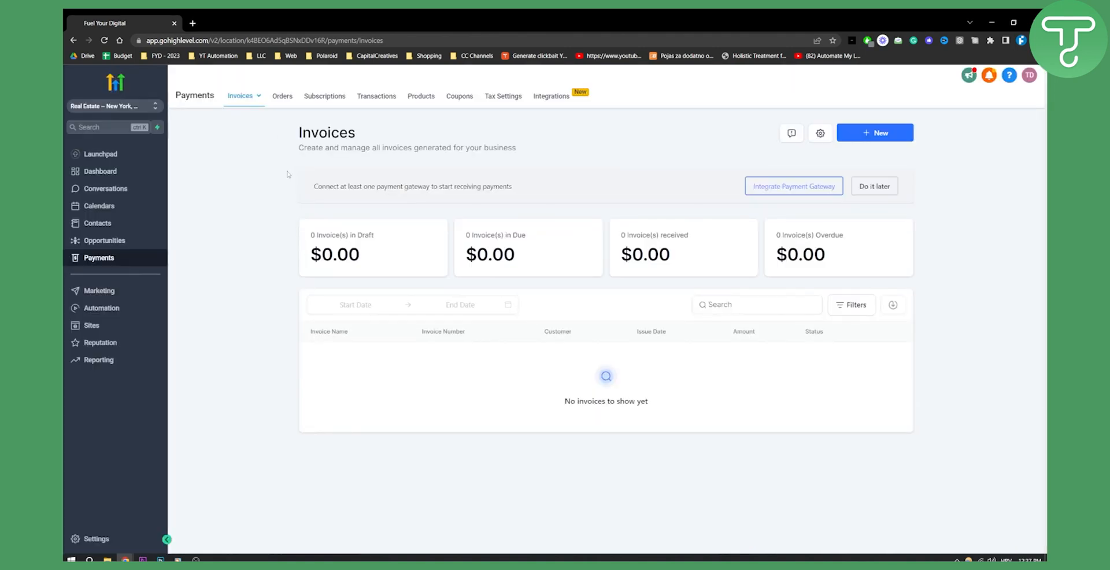
- Visit the empty Products page, return to All Invoices, and open + New
{"action": "left_click", "coordinate": [420, 95]}
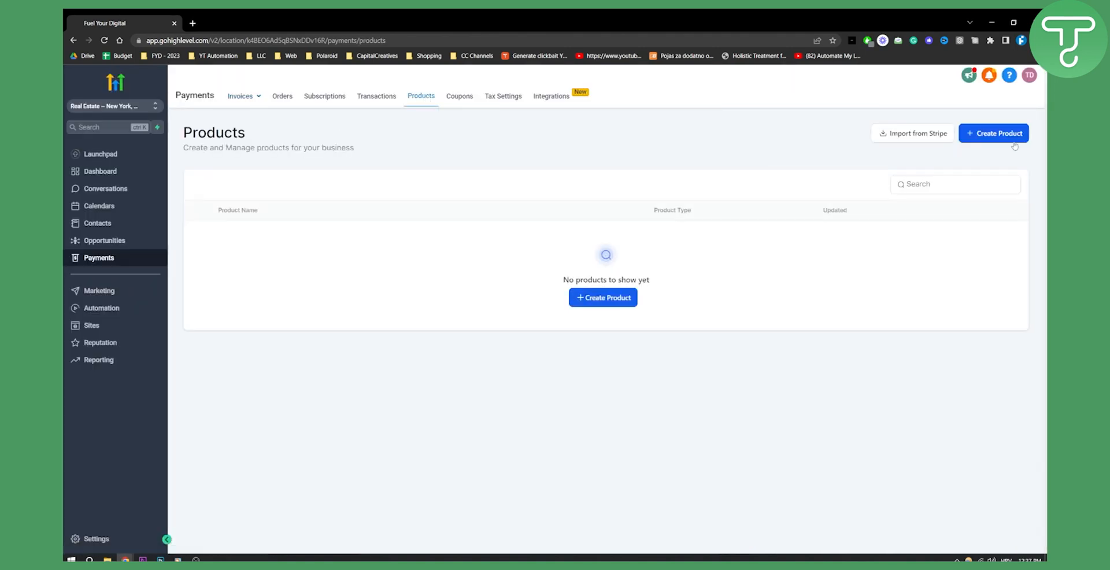
{"action": "left_click", "coordinate": [240, 96]}
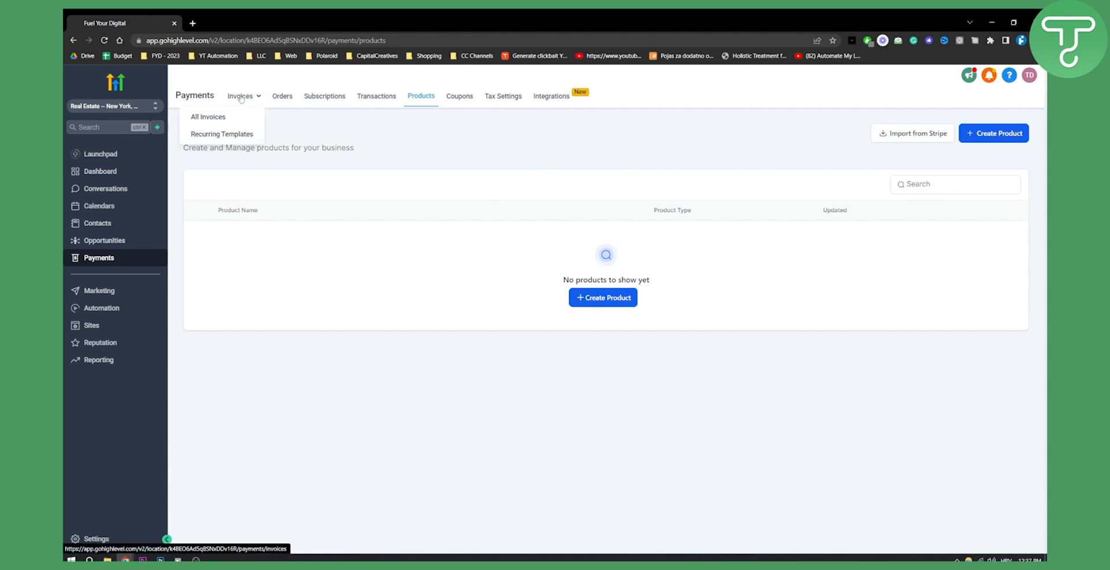
{"action": "left_click", "coordinate": [208, 116]}
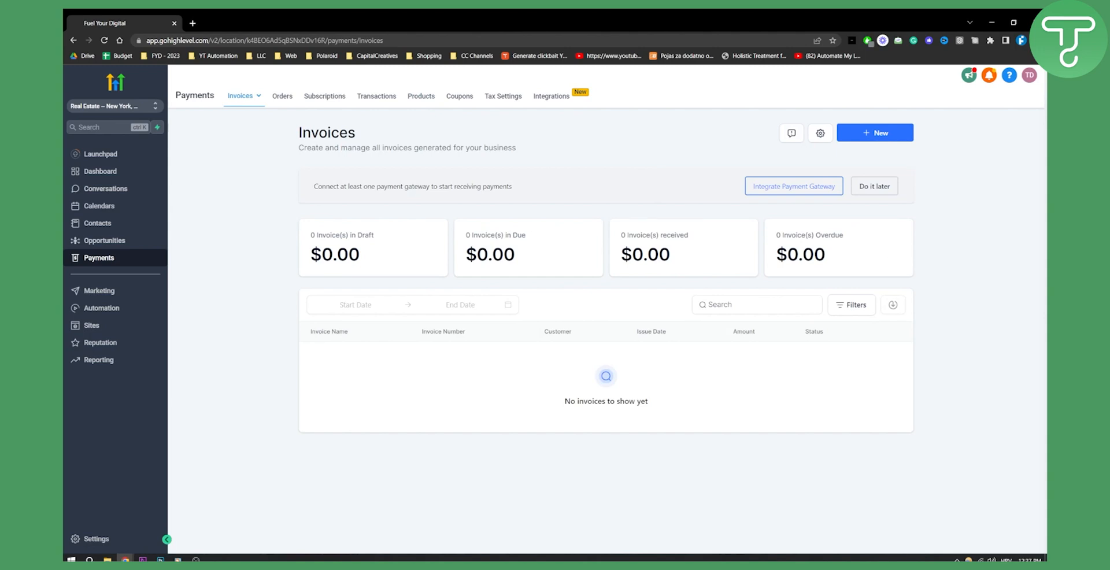
{"action": "left_click", "coordinate": [874, 132]}
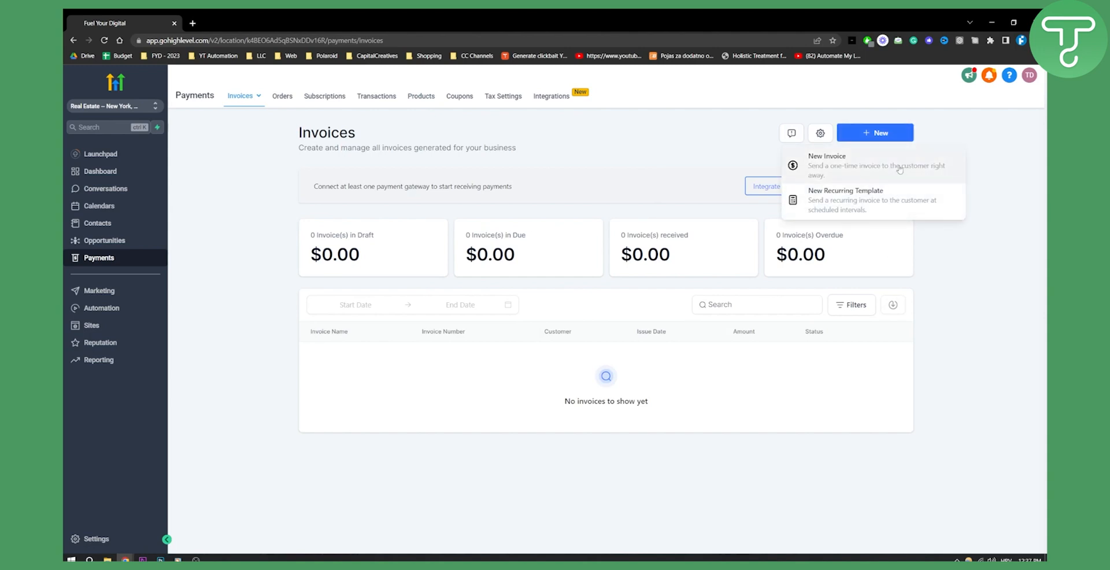
- Create a New Invoice draft, attempt sending without a client, and cancel Add New Client
{"action": "left_click", "coordinate": [826, 166]}
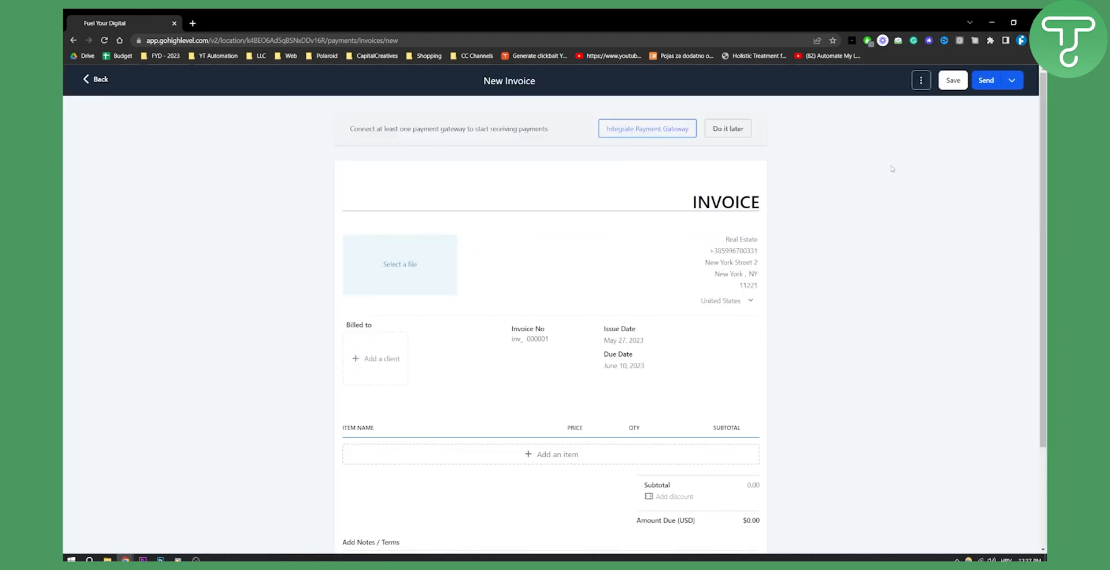
{"action": "mouse_move", "coordinate": [1012, 79]}
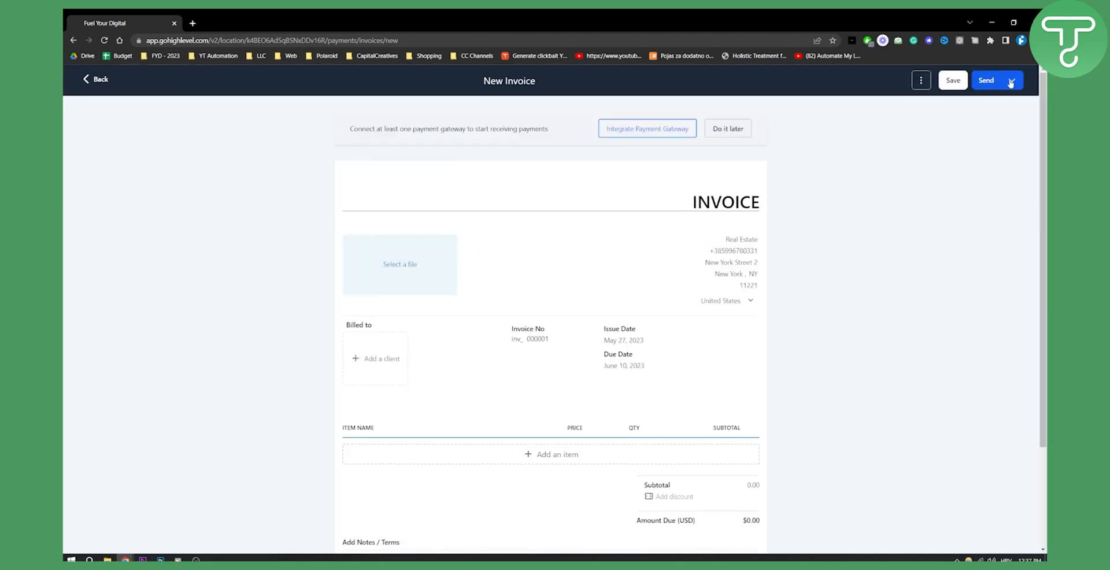
{"action": "left_click", "coordinate": [985, 80]}
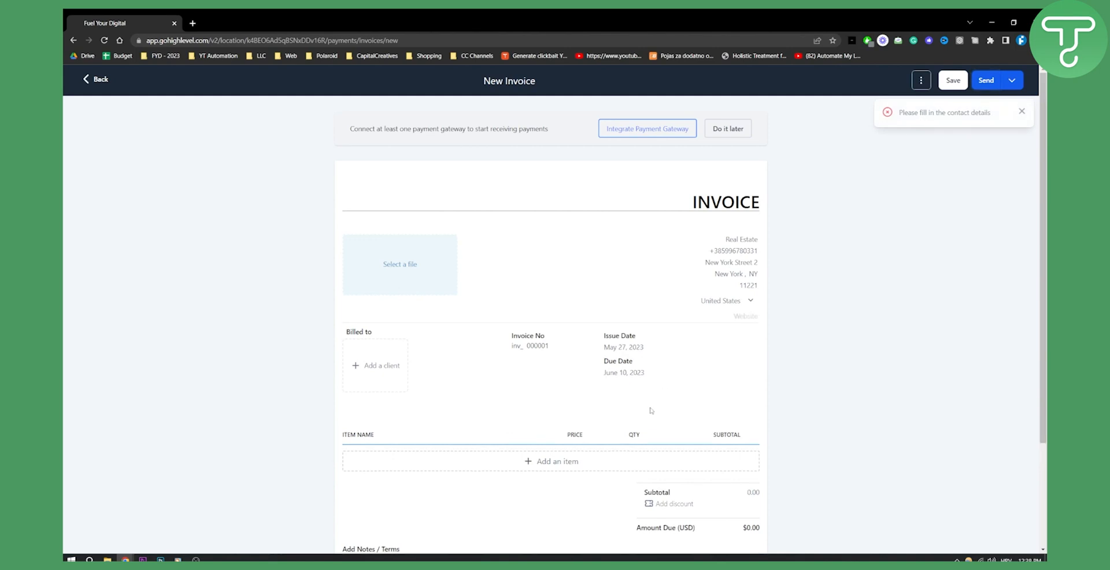
{"action": "scroll", "scroll_direction": "down", "scroll_amount": 3}
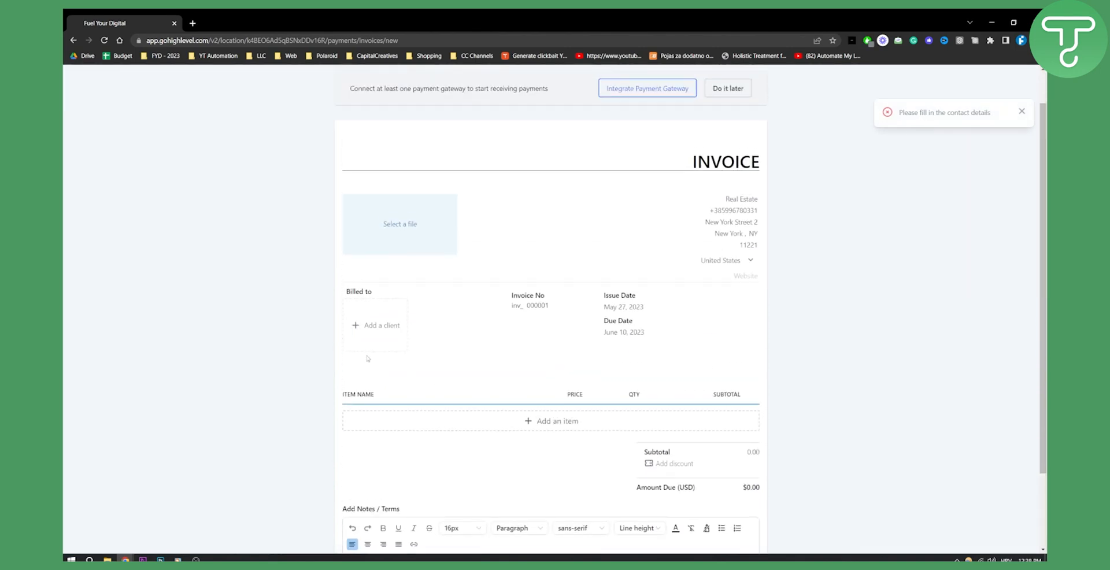
{"action": "left_click", "coordinate": [381, 325]}
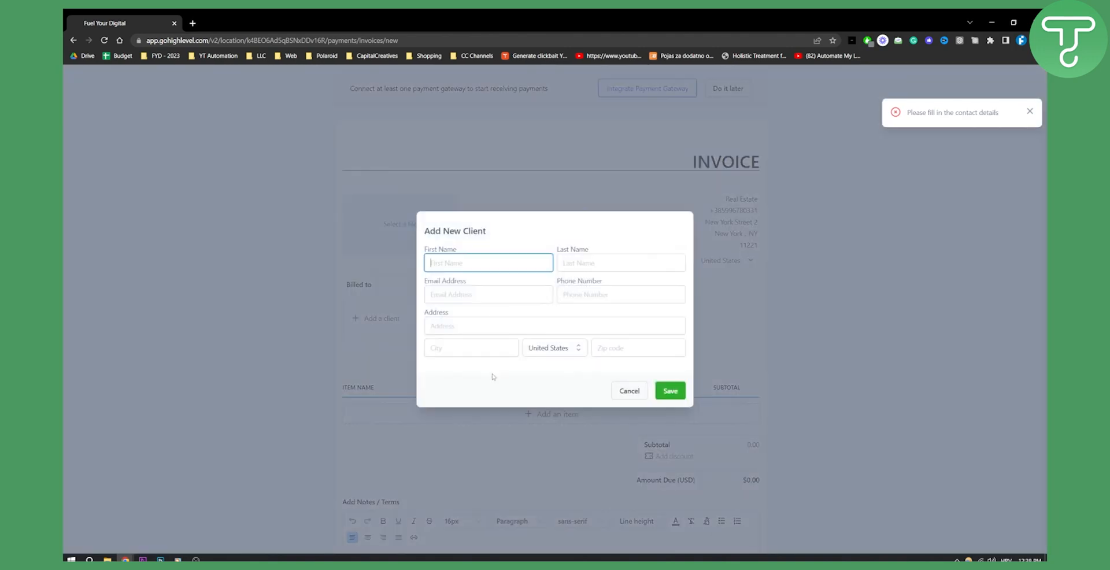
{"action": "left_click", "coordinate": [628, 390]}
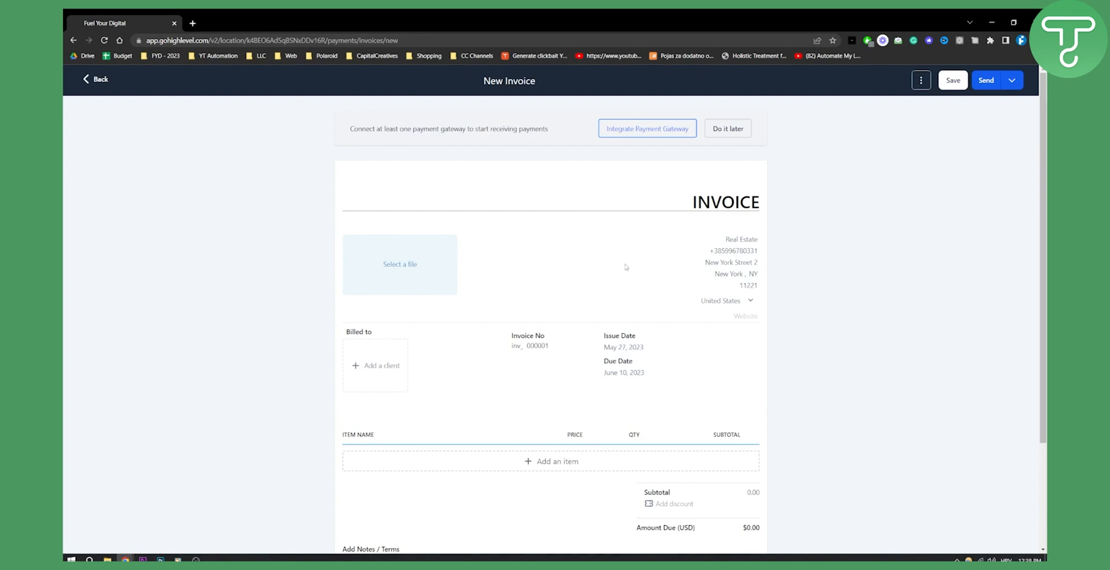
{"action": "mouse_move", "coordinate": [622, 251]}
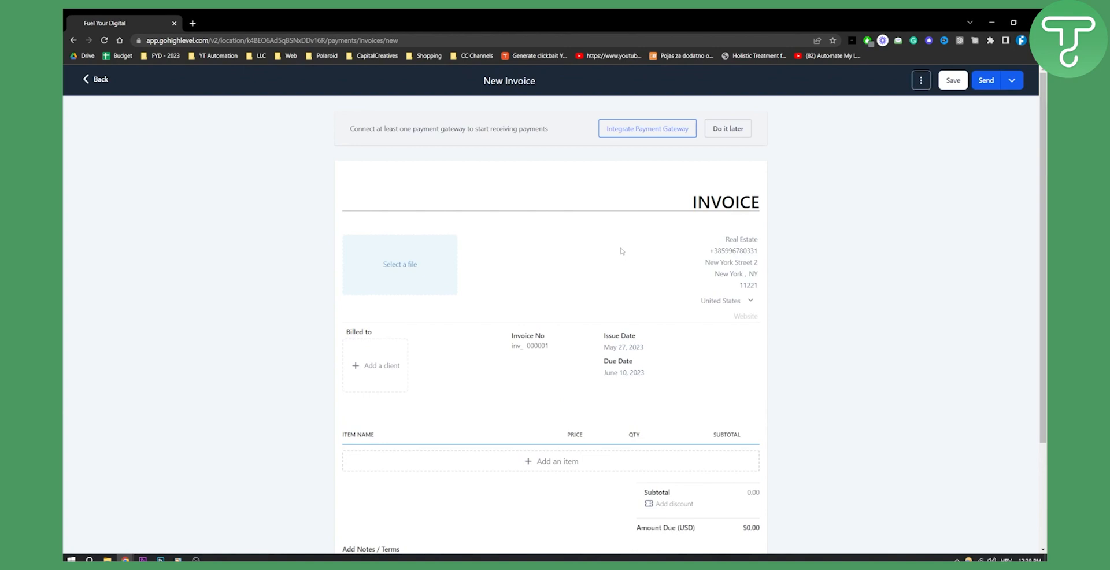
{"action": "mouse_move", "coordinate": [609, 239]}
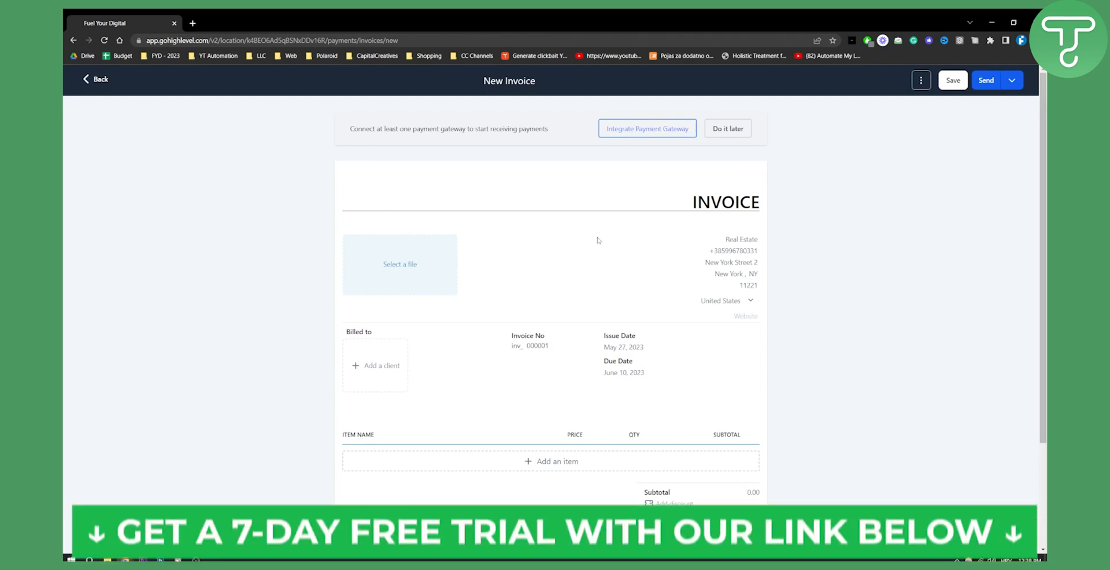
{"action": "scroll", "scroll_direction": "down", "scroll_amount": 3}
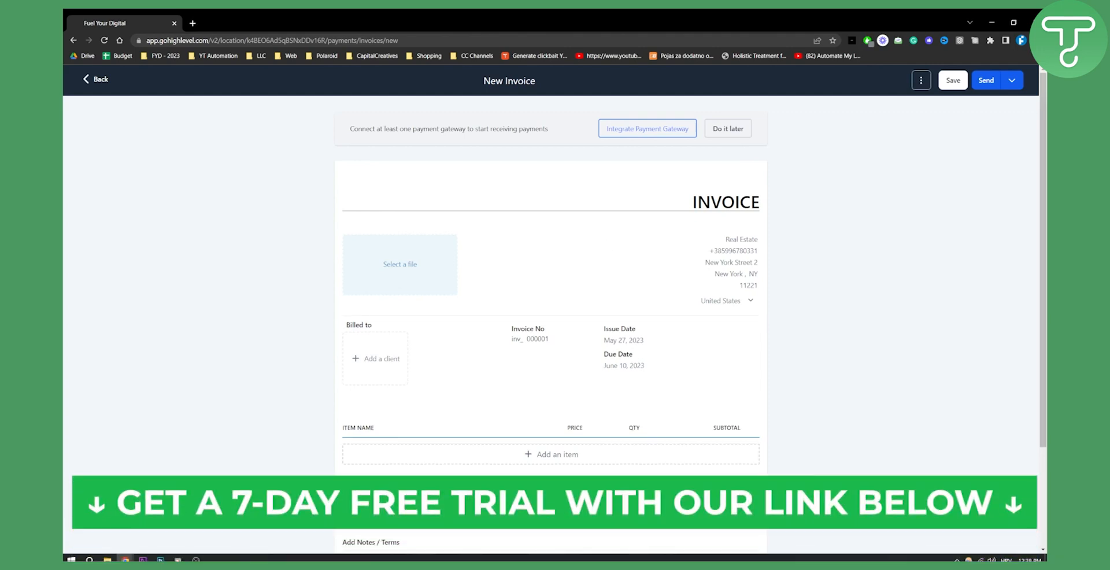